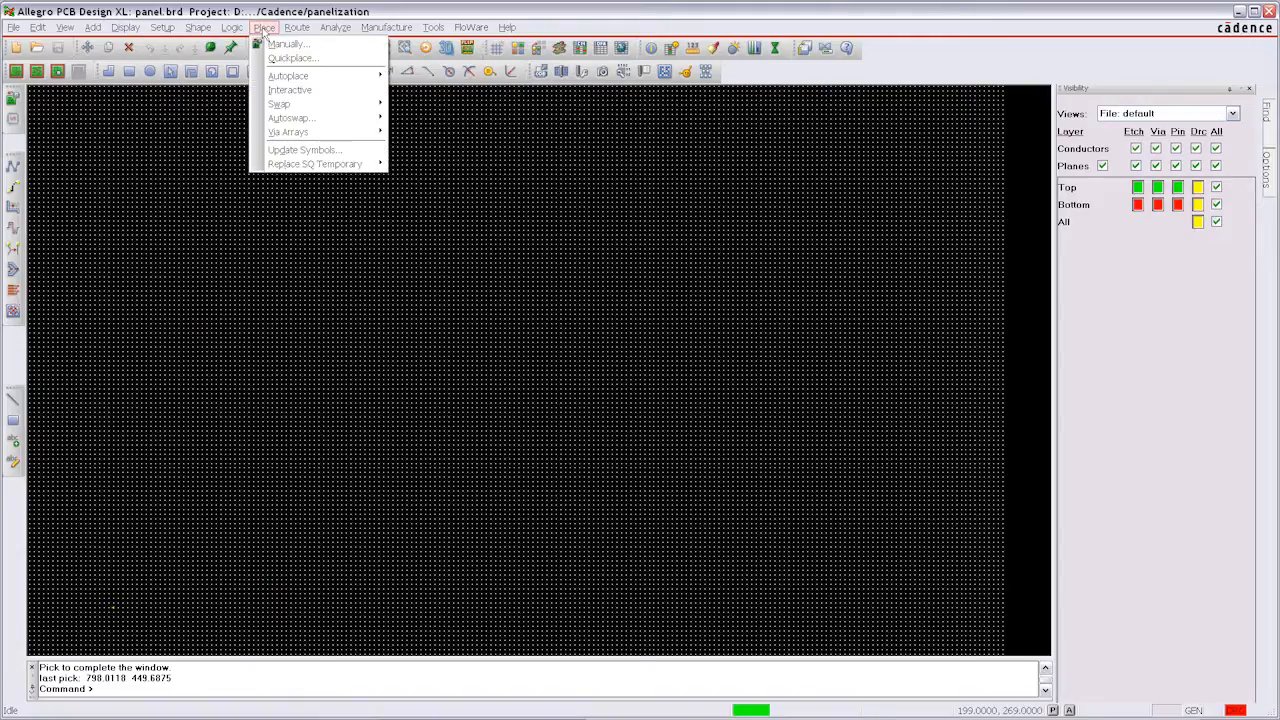
Step: Start manual placement listing the mechanical symbols available for the panel
click(288, 44)
text(x 0)
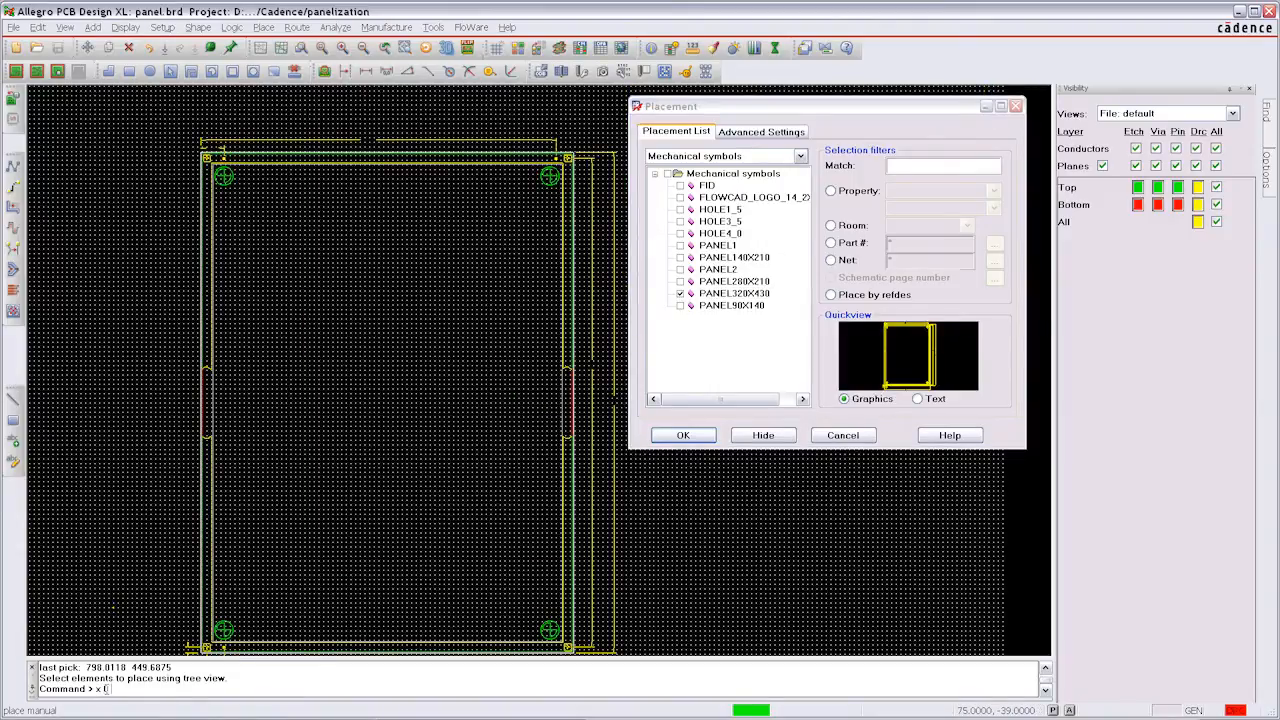
Step: End manual placement and add the AMP board design in the FlowCAD Panelization designs table
right_click(380, 380)
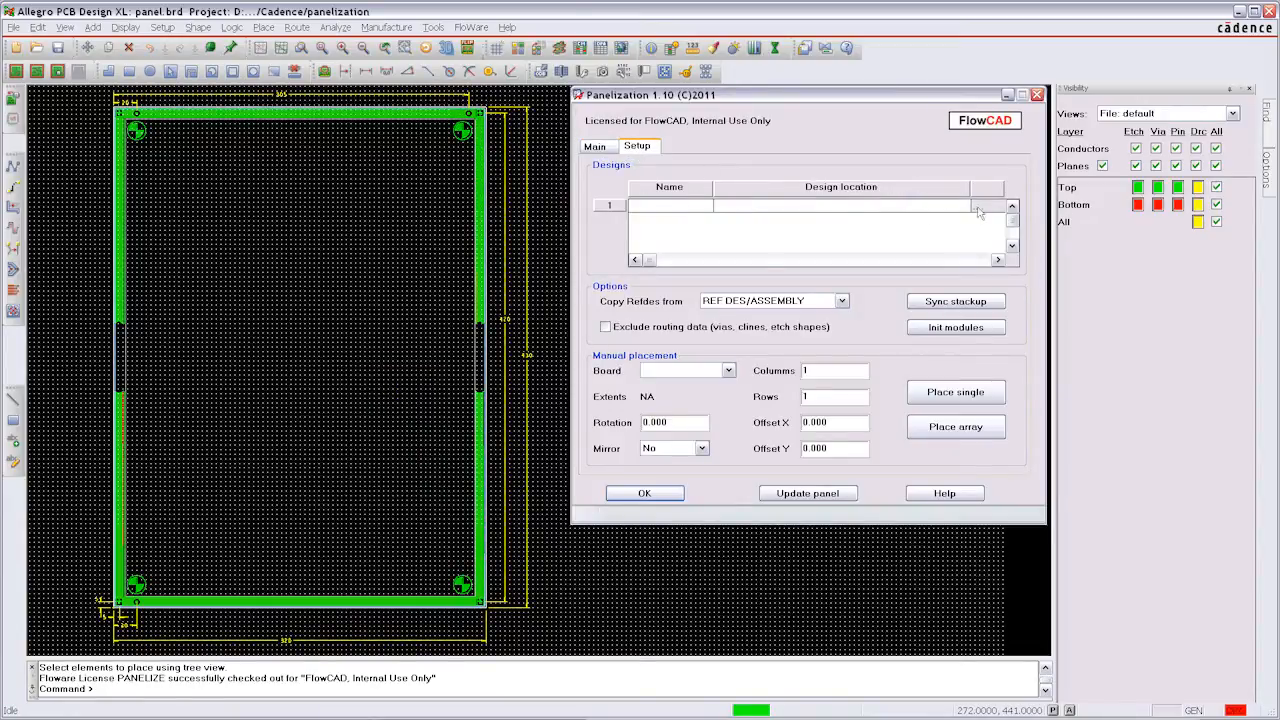
click(1012, 204)
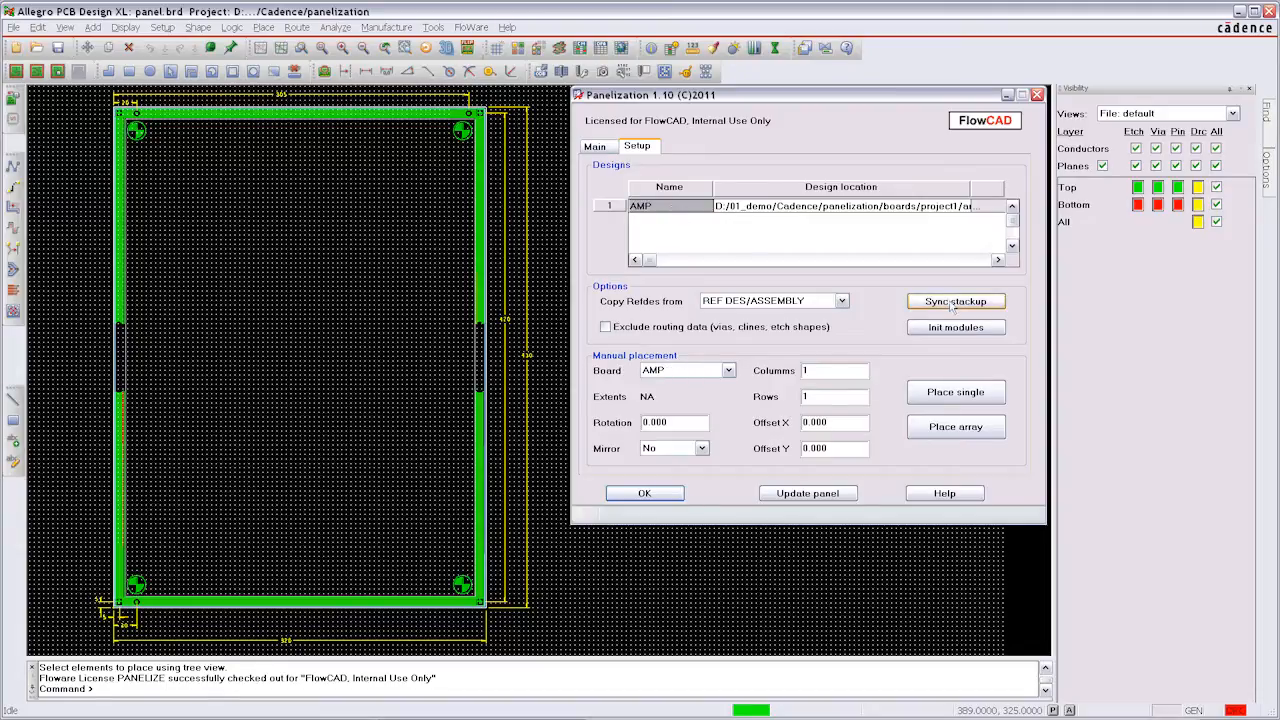
Step: Sync the AMP board's layer stackup into the panel and place one AMP board top-left
click(956, 300)
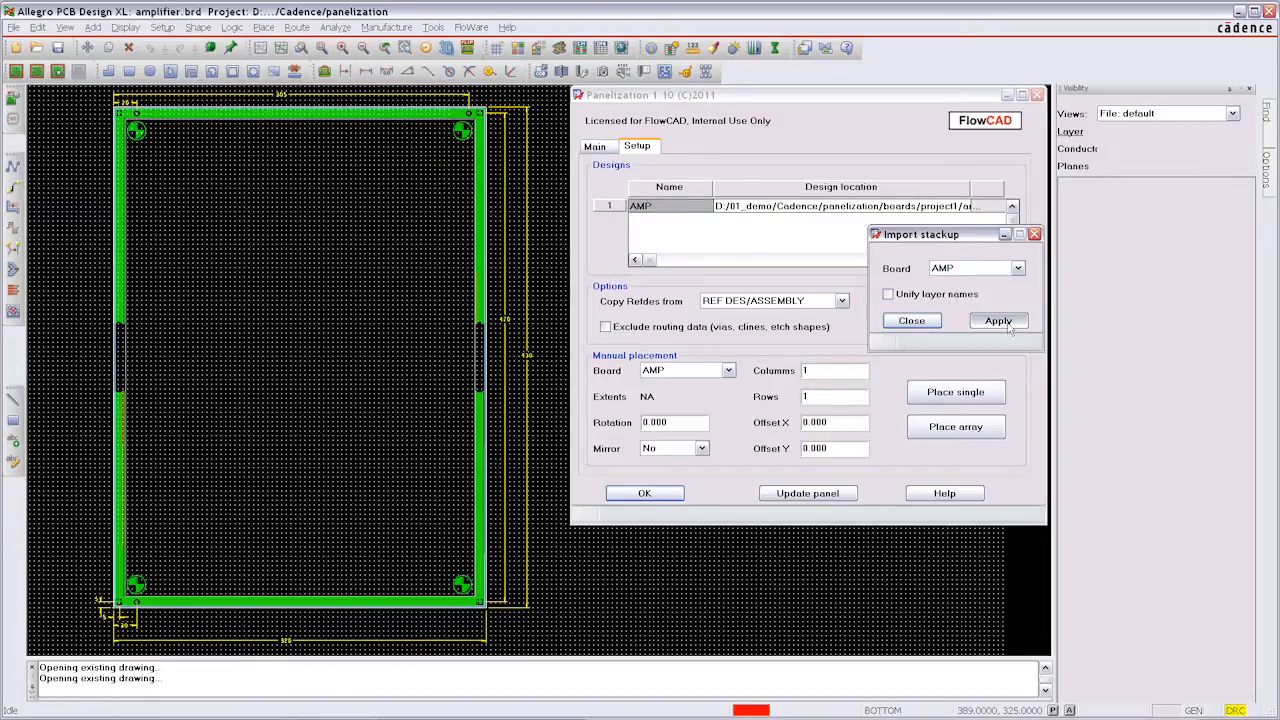
click(996, 320)
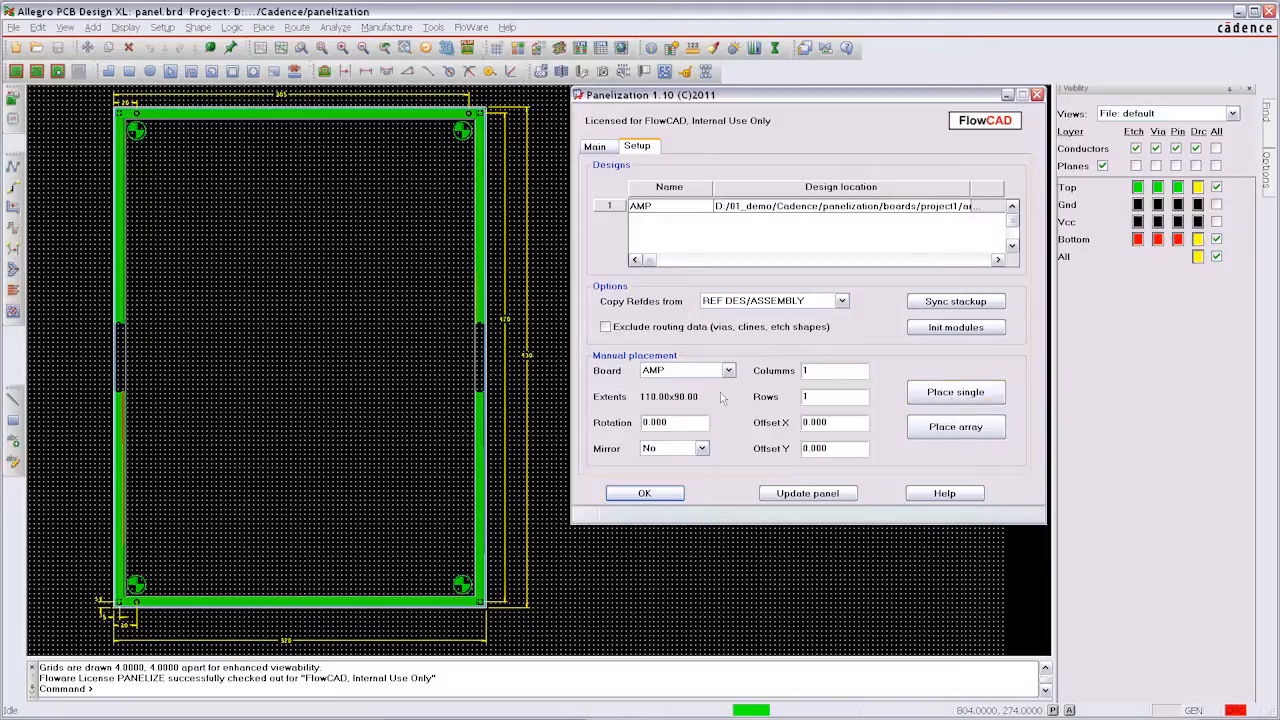
click(956, 390)
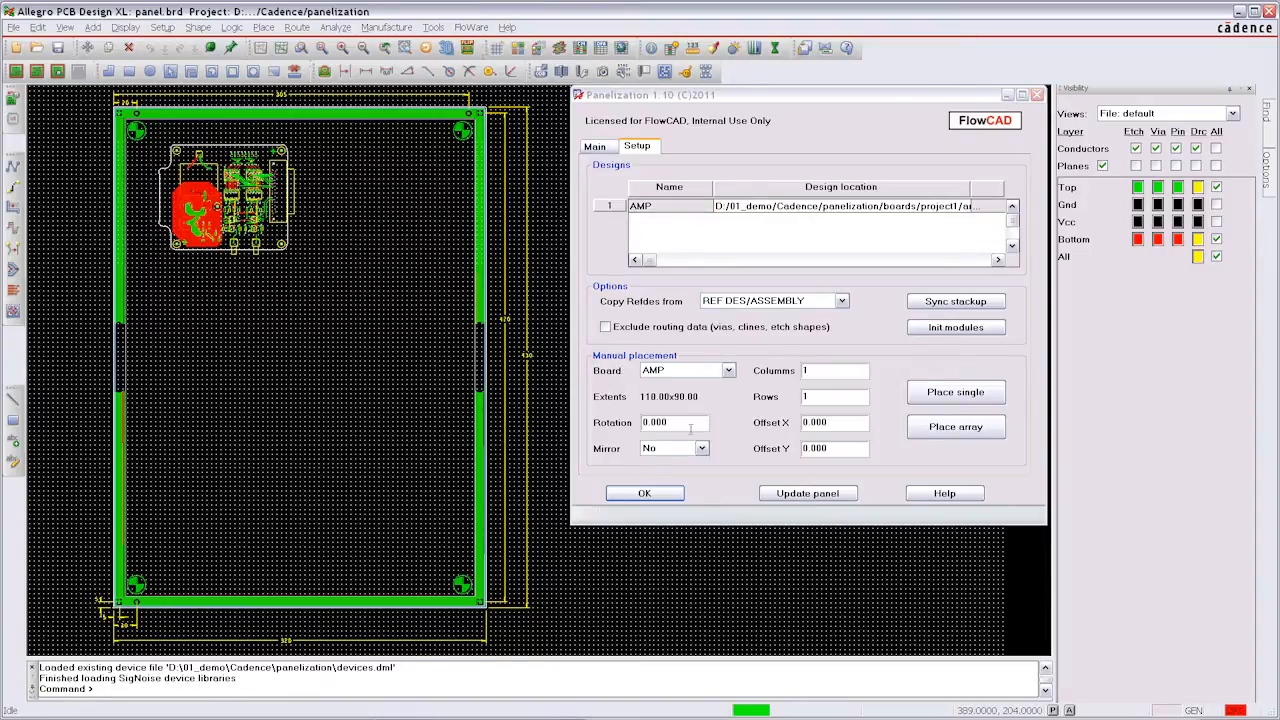
Step: Place a second AMP board rotated 180° and mirrored at the upper right, then browse for another design
text(180)
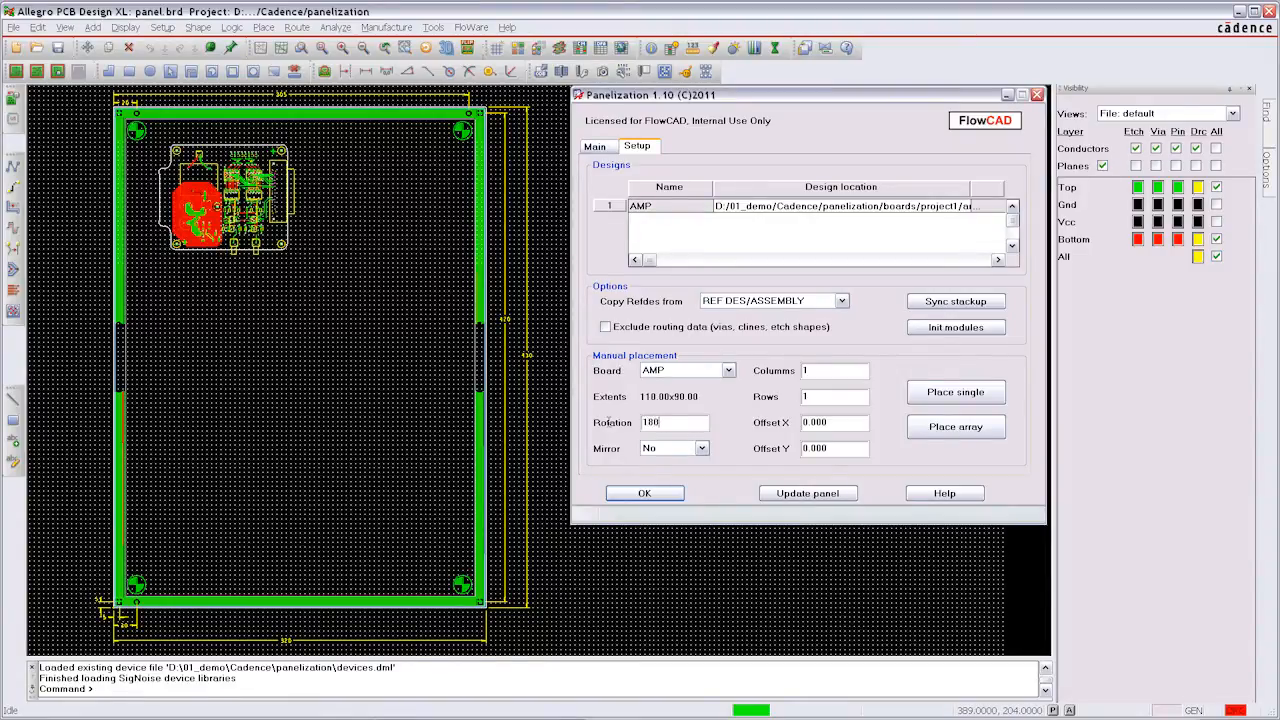
click(700, 448)
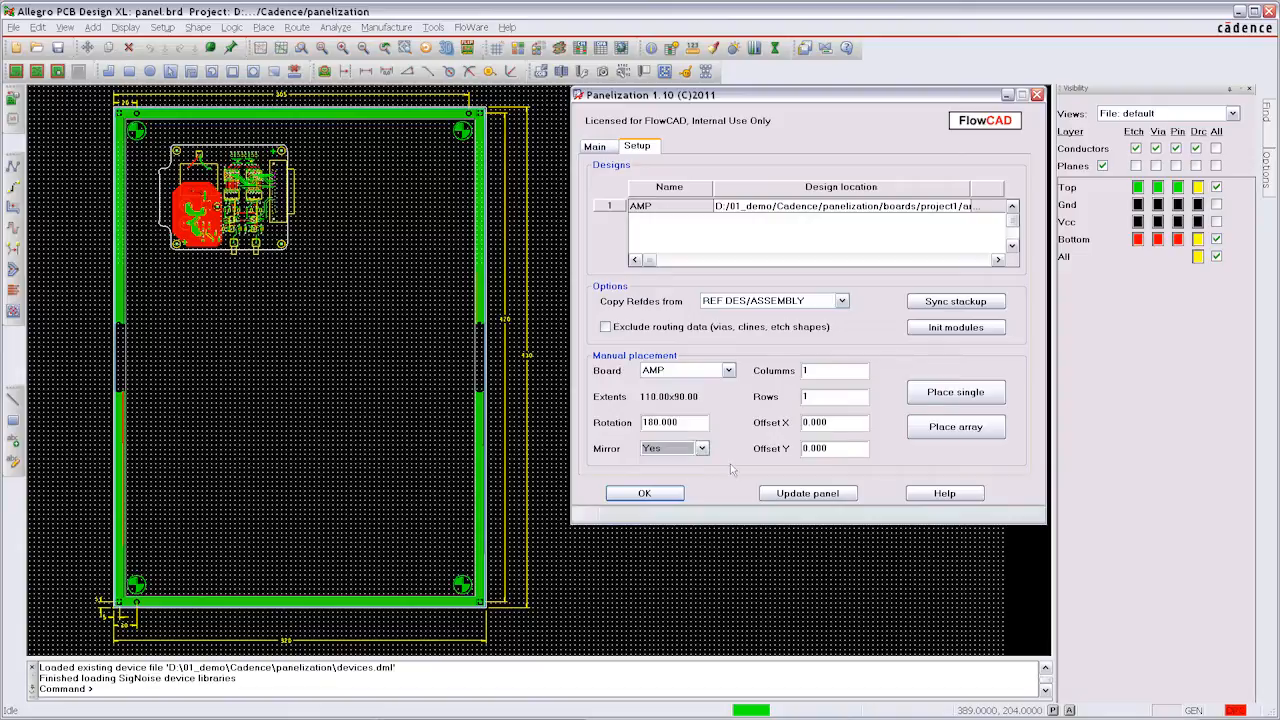
click(956, 392)
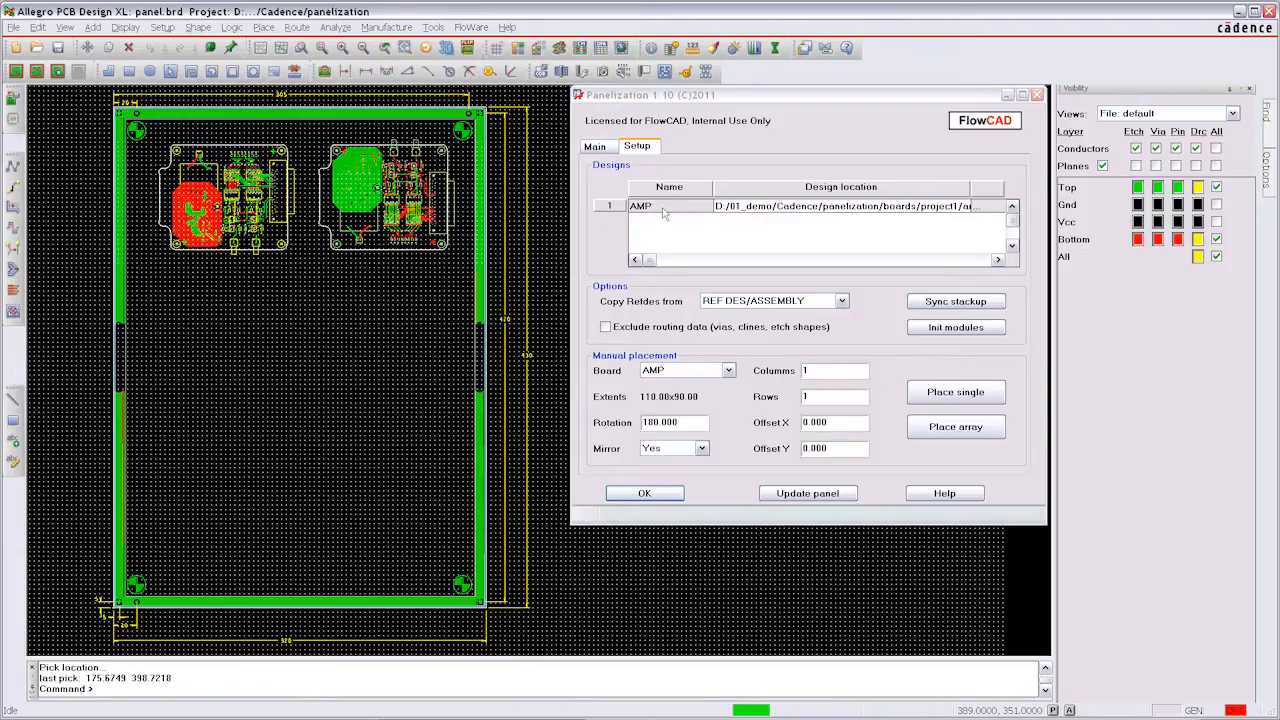
click(668, 218)
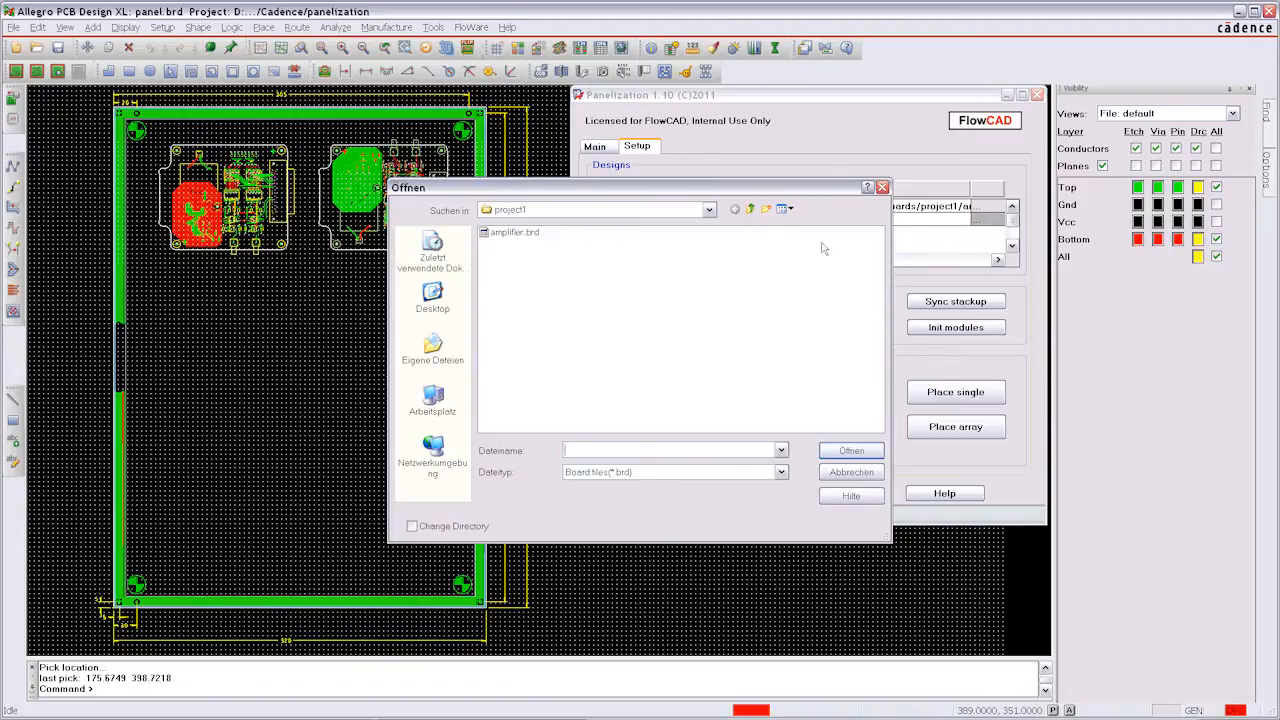
Step: Add sensor.brd from the project2 folder as design SEN and initialise the modules
click(736, 210)
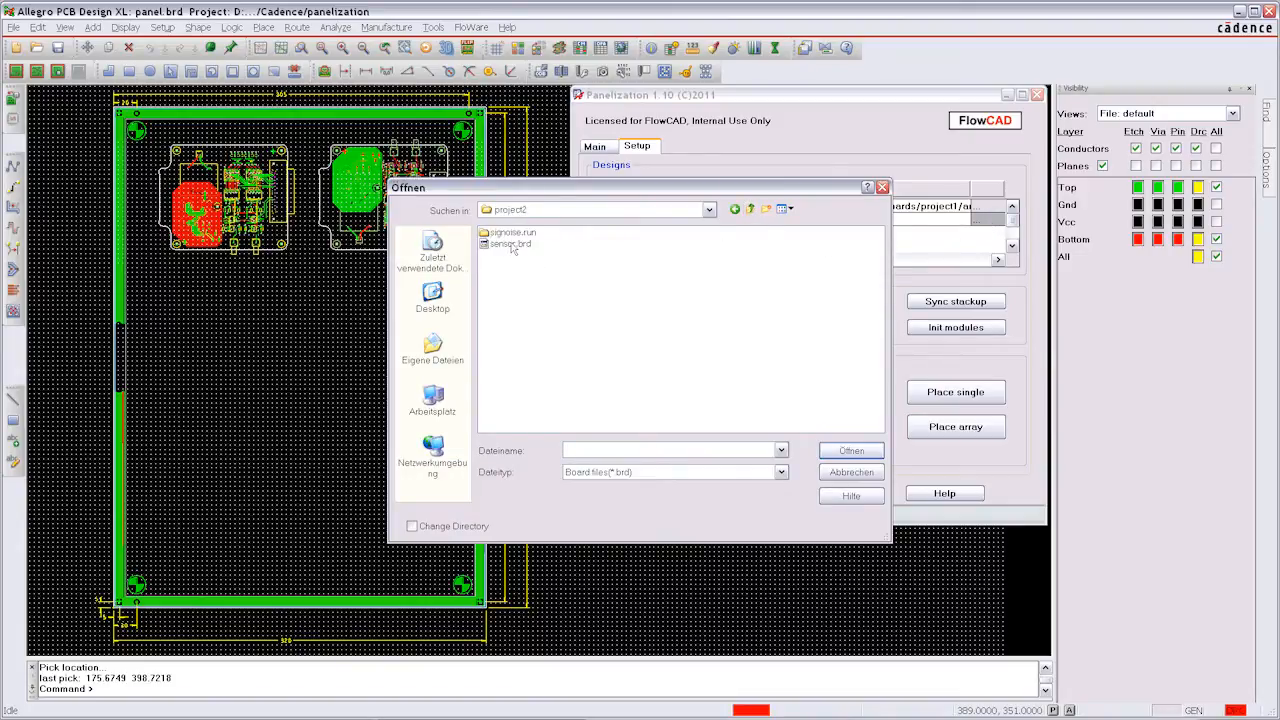
click(850, 450)
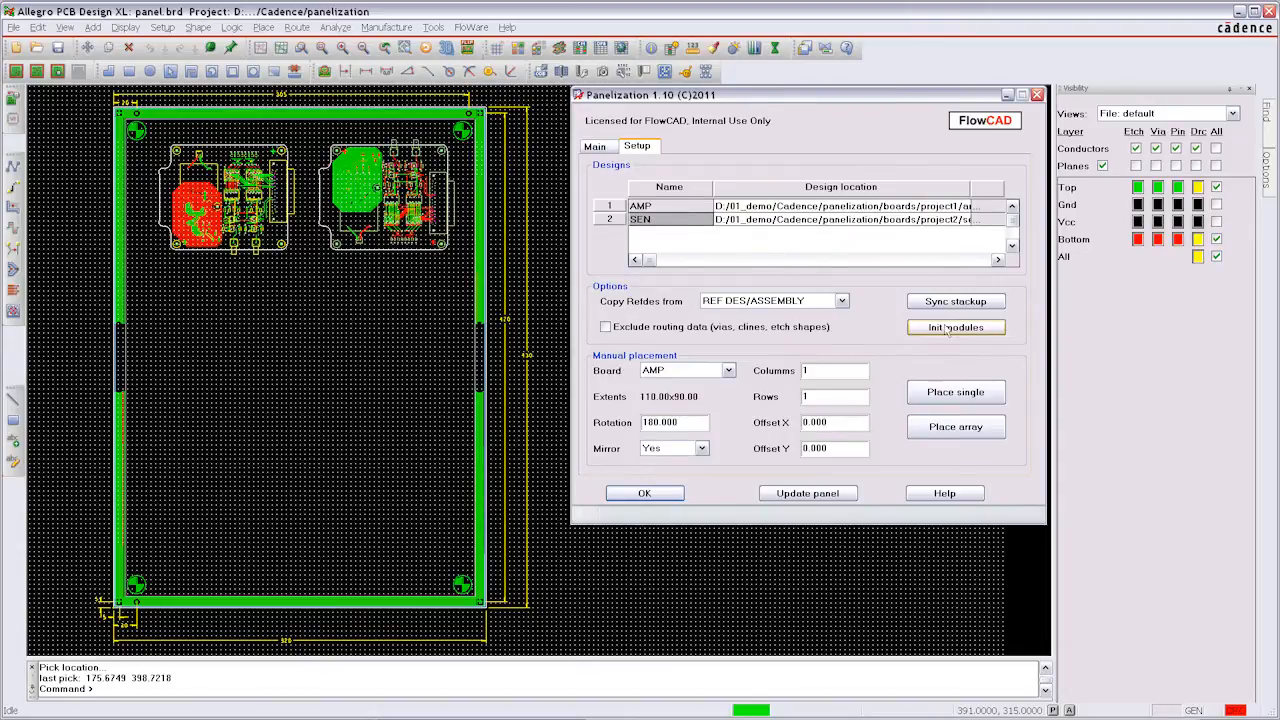
click(956, 328)
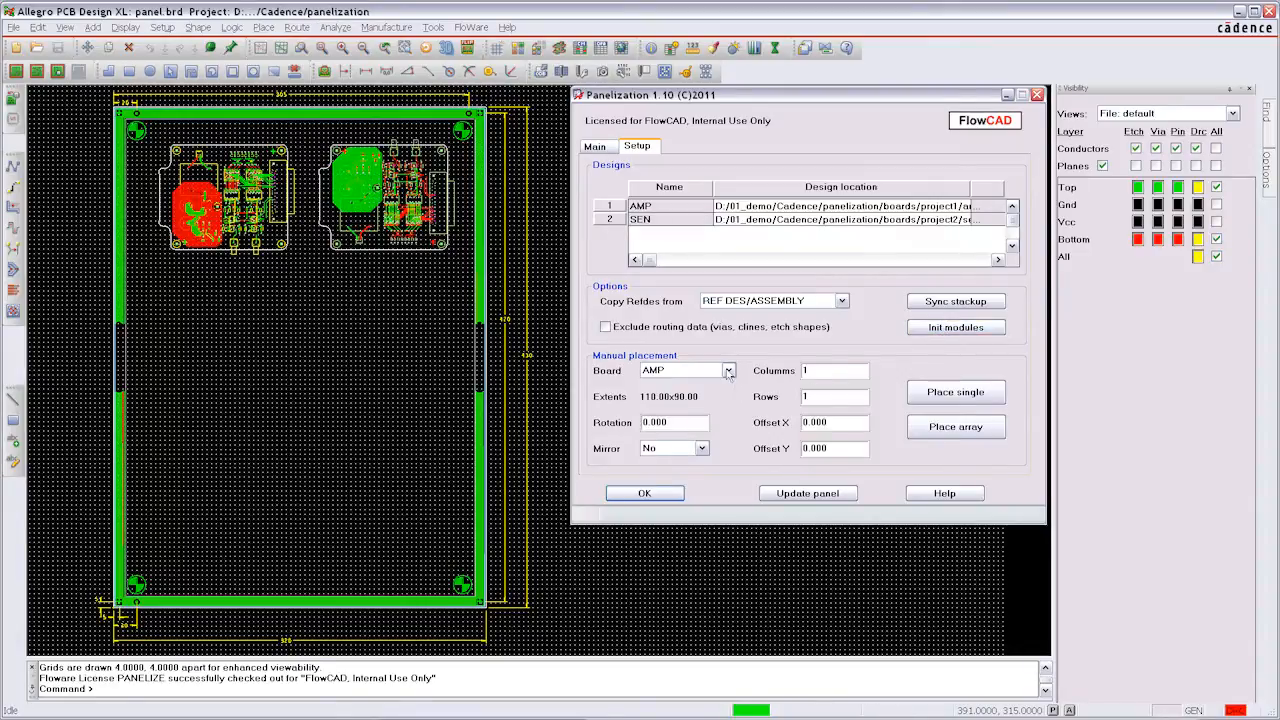
Step: Place a 4-by-8 array of SEN boards rotated 30° with 60/25 offsets below the AMP boards
click(688, 370)
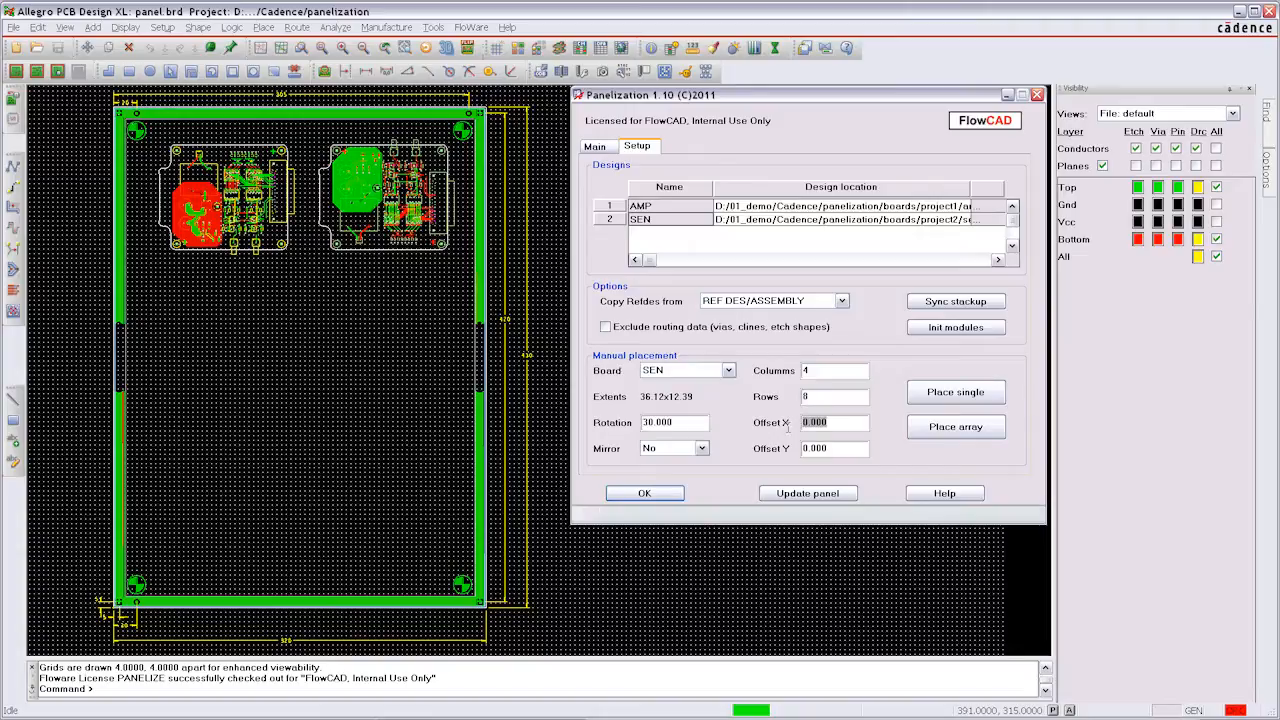
text(60.000)
click(834, 448)
text(25.000)
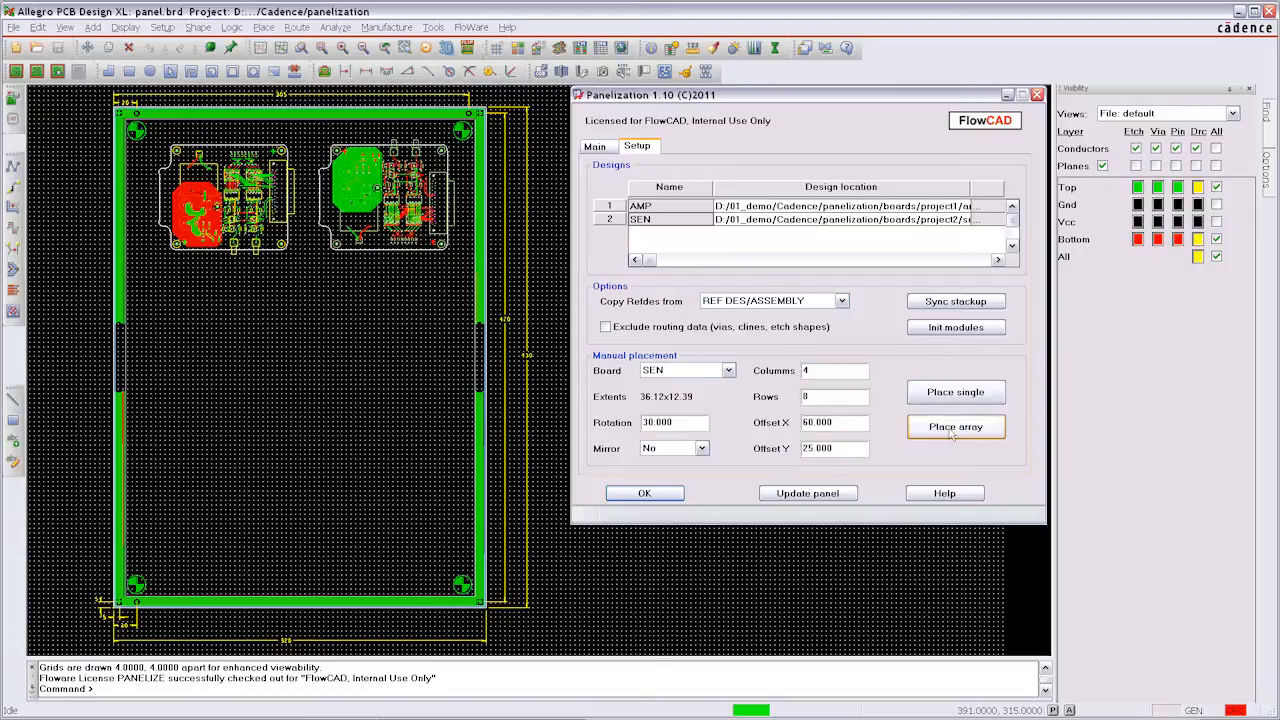
click(956, 428)
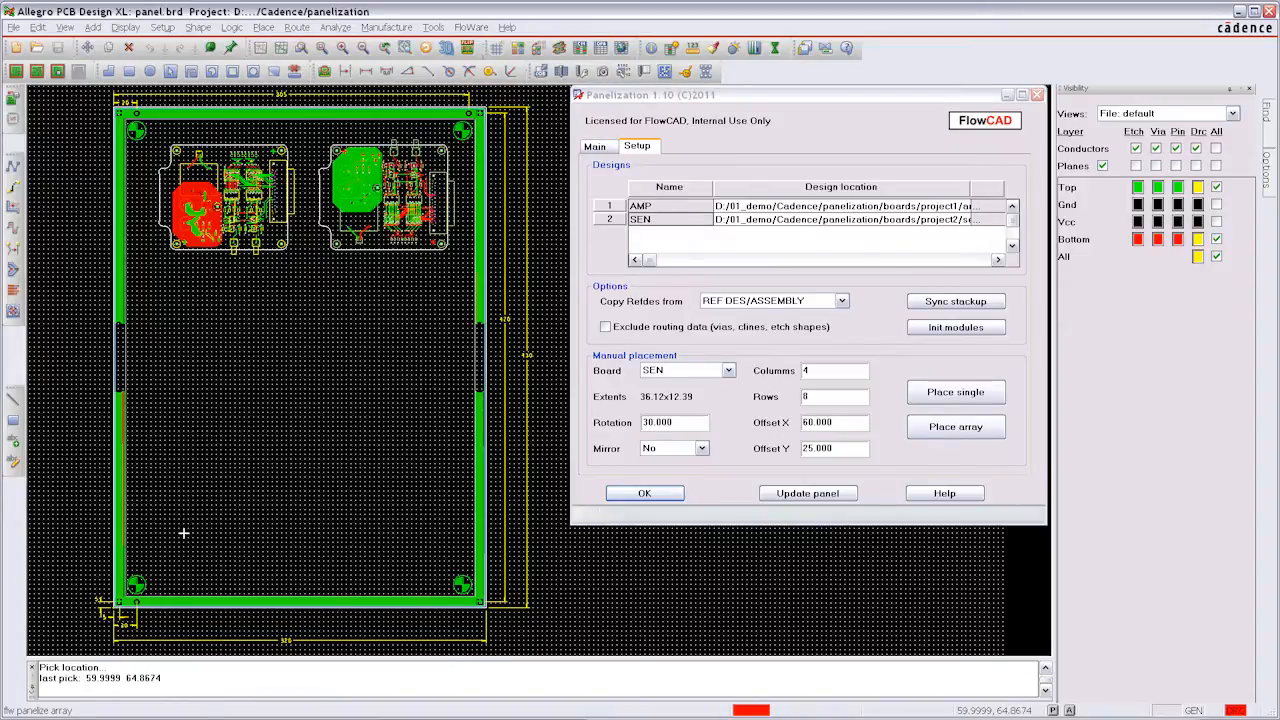
click(956, 428)
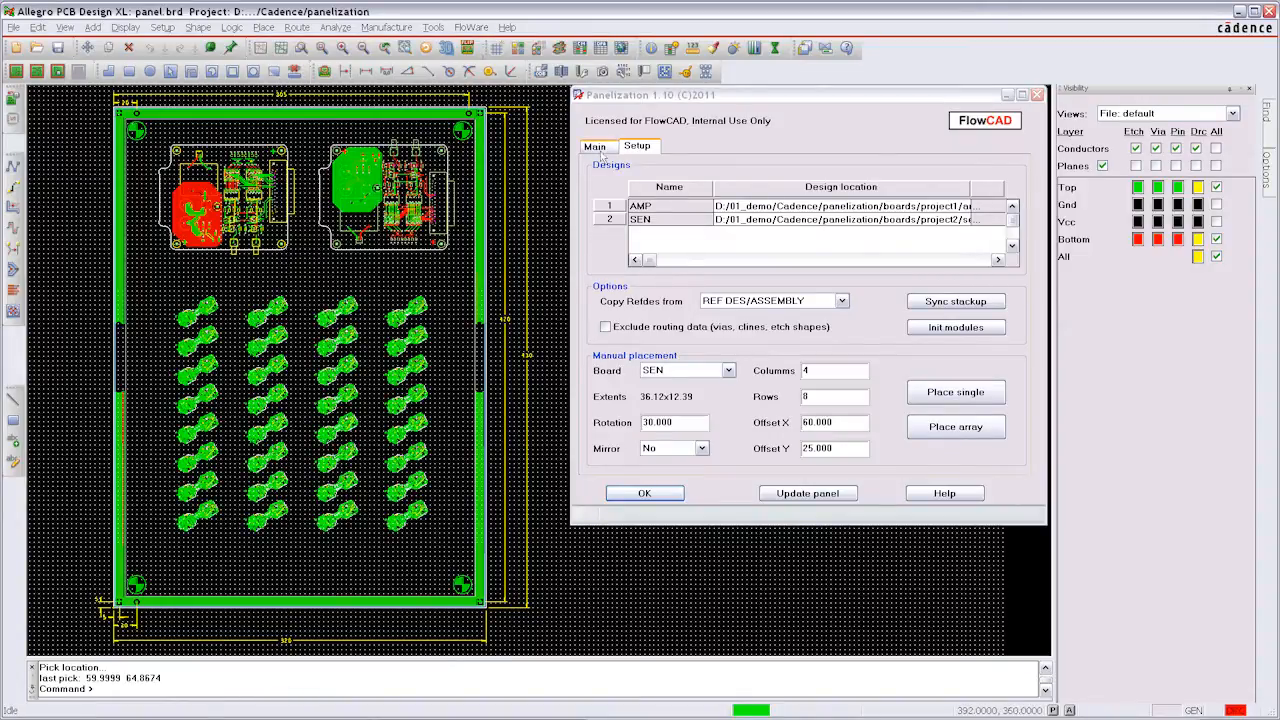
click(594, 146)
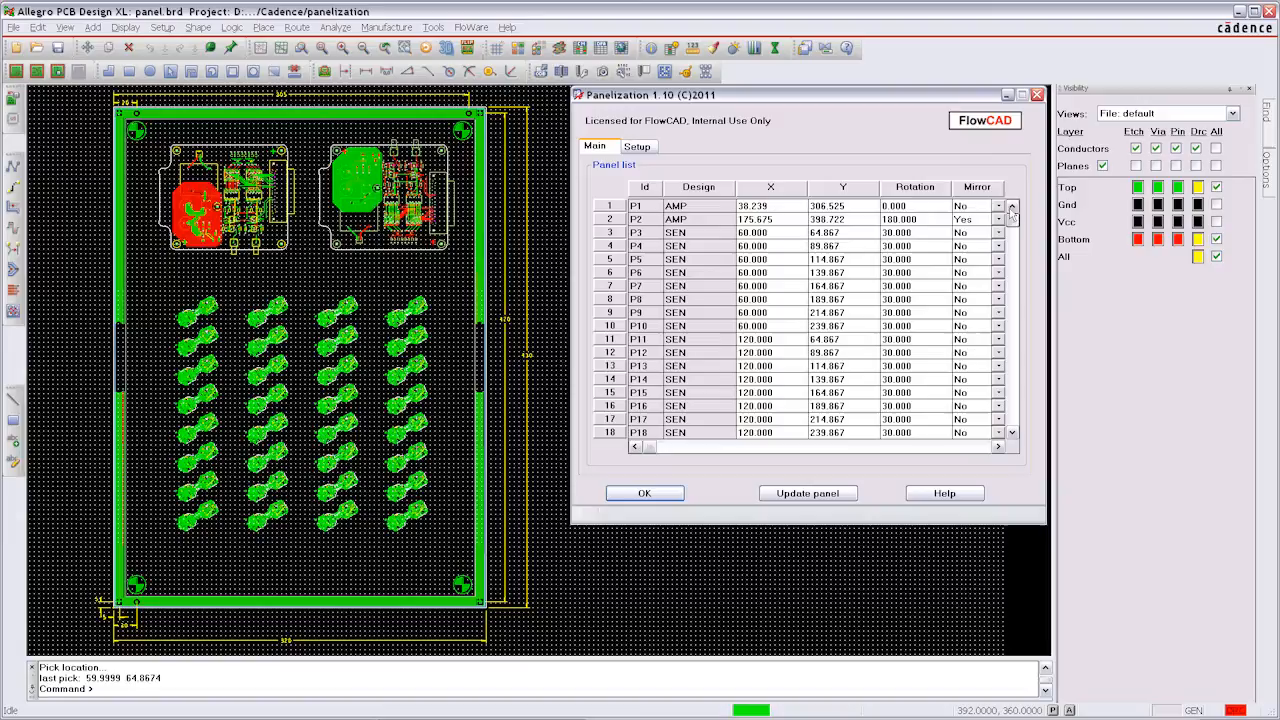
Step: Move board P3 to X 55, Y 68 at 0° rotation, update the panel and close panelization
right_click(676, 232)
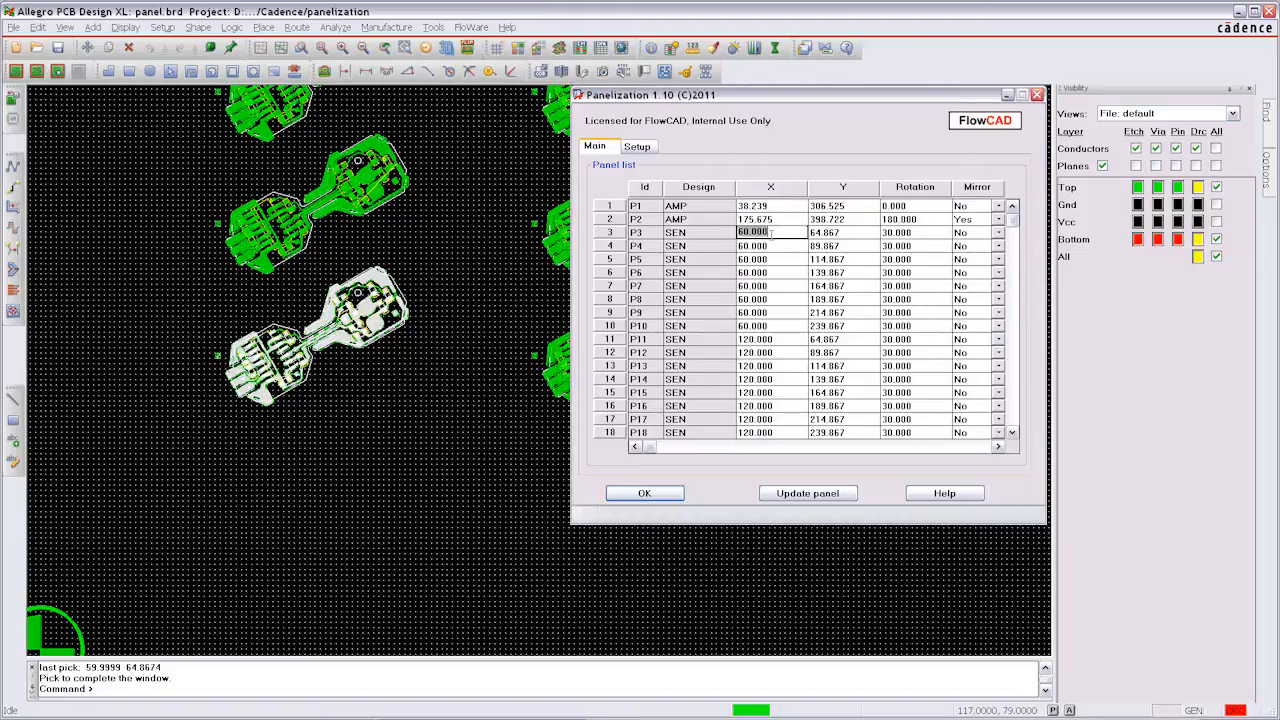
text(55)
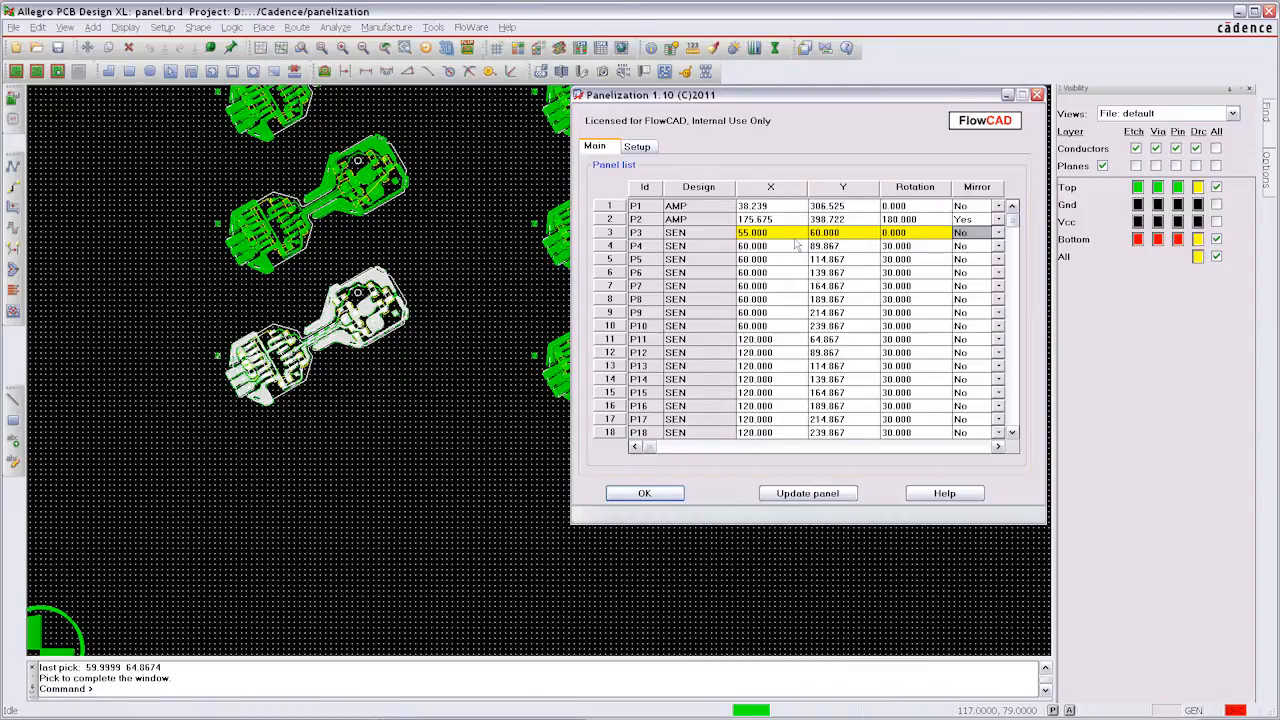
right_click(800, 232)
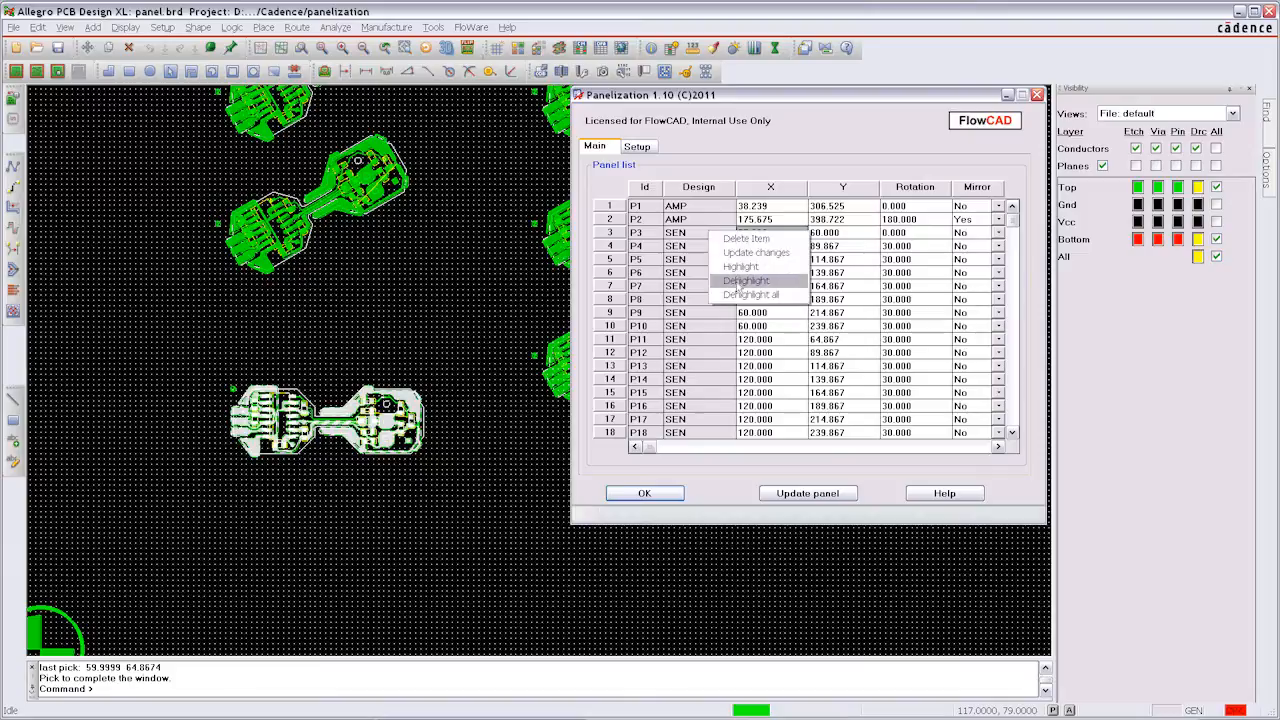
mouse_move(752, 294)
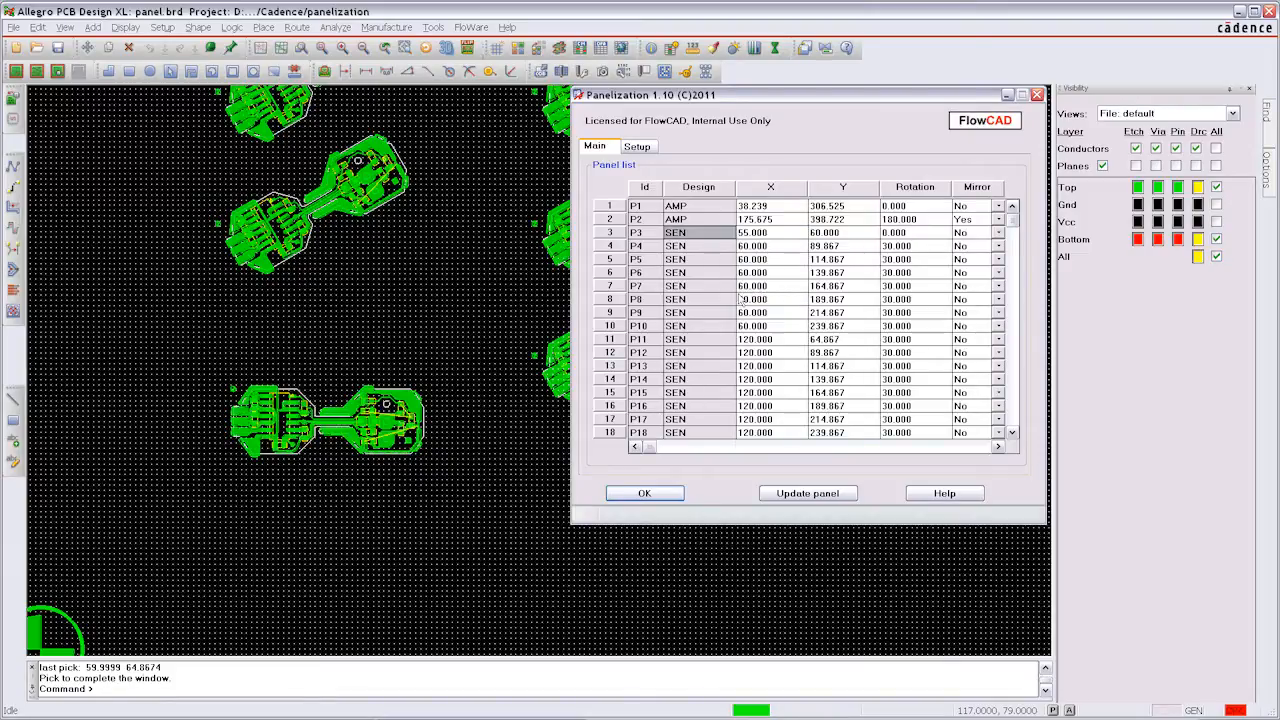
click(808, 492)
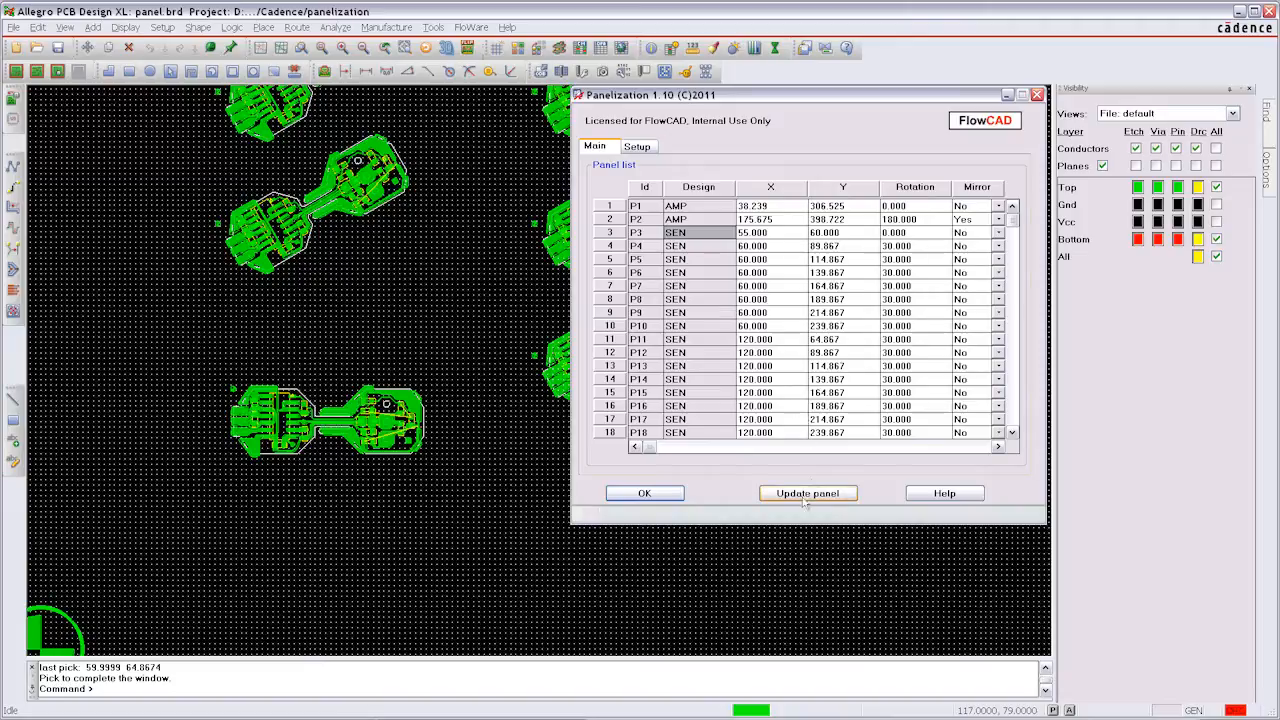
mouse_move(644, 492)
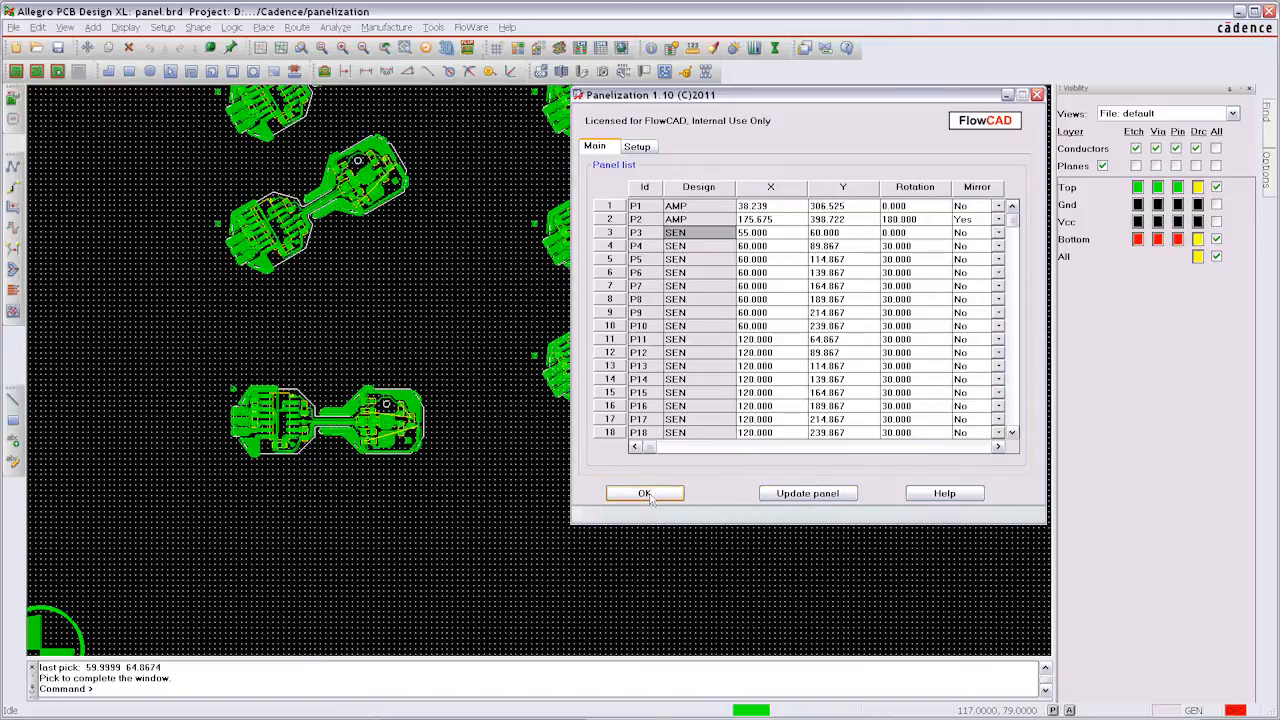
click(644, 492)
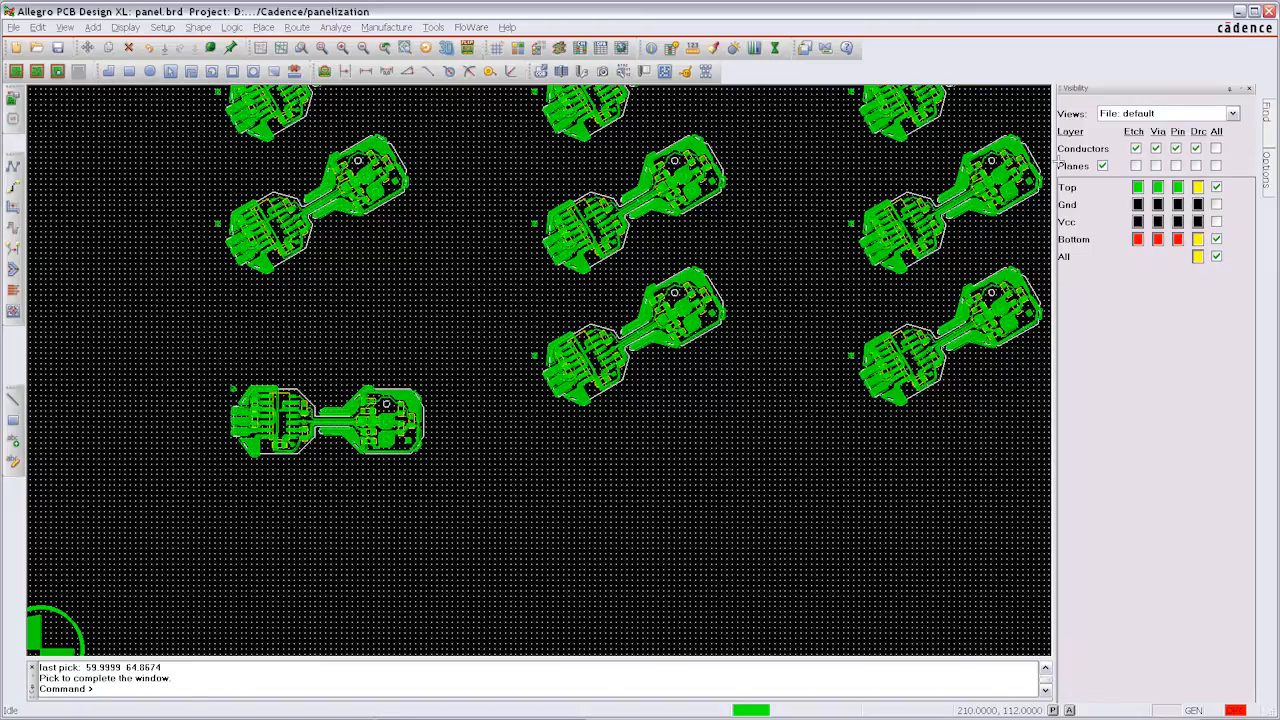
Step: Load the saved view pnl_assy_top from the Visibility pane's Views list
click(1232, 112)
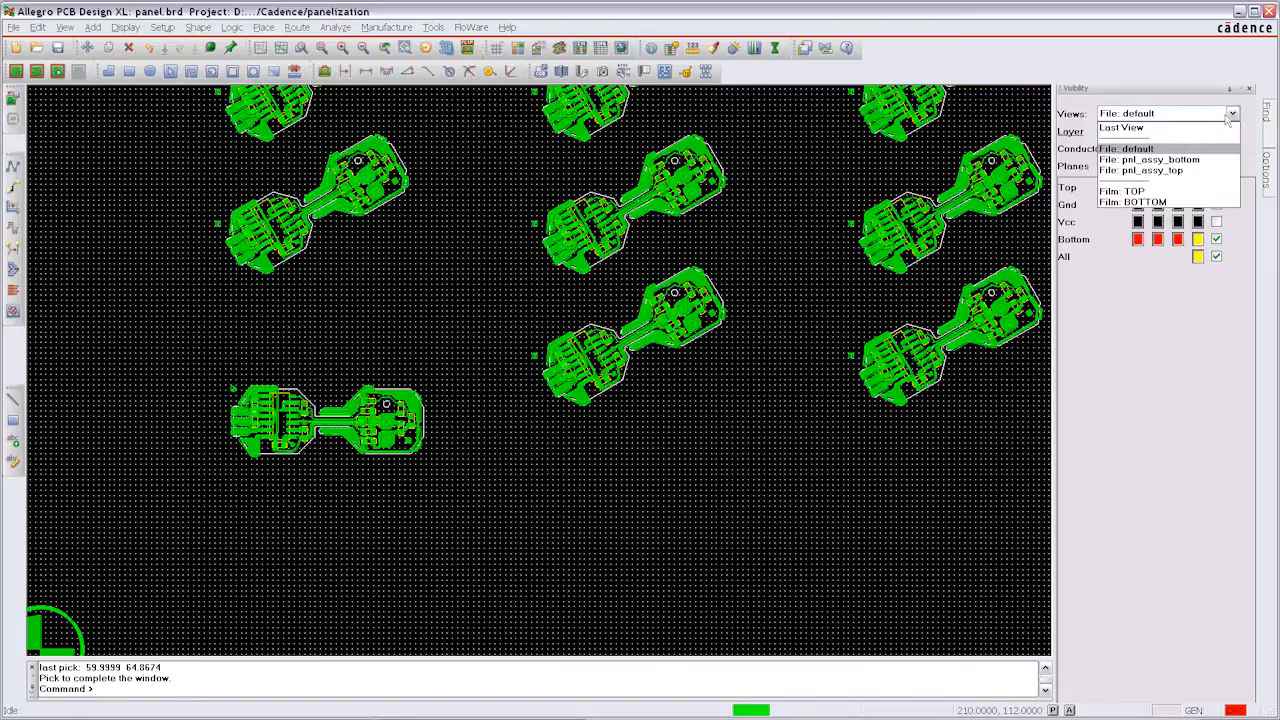
click(1140, 170)
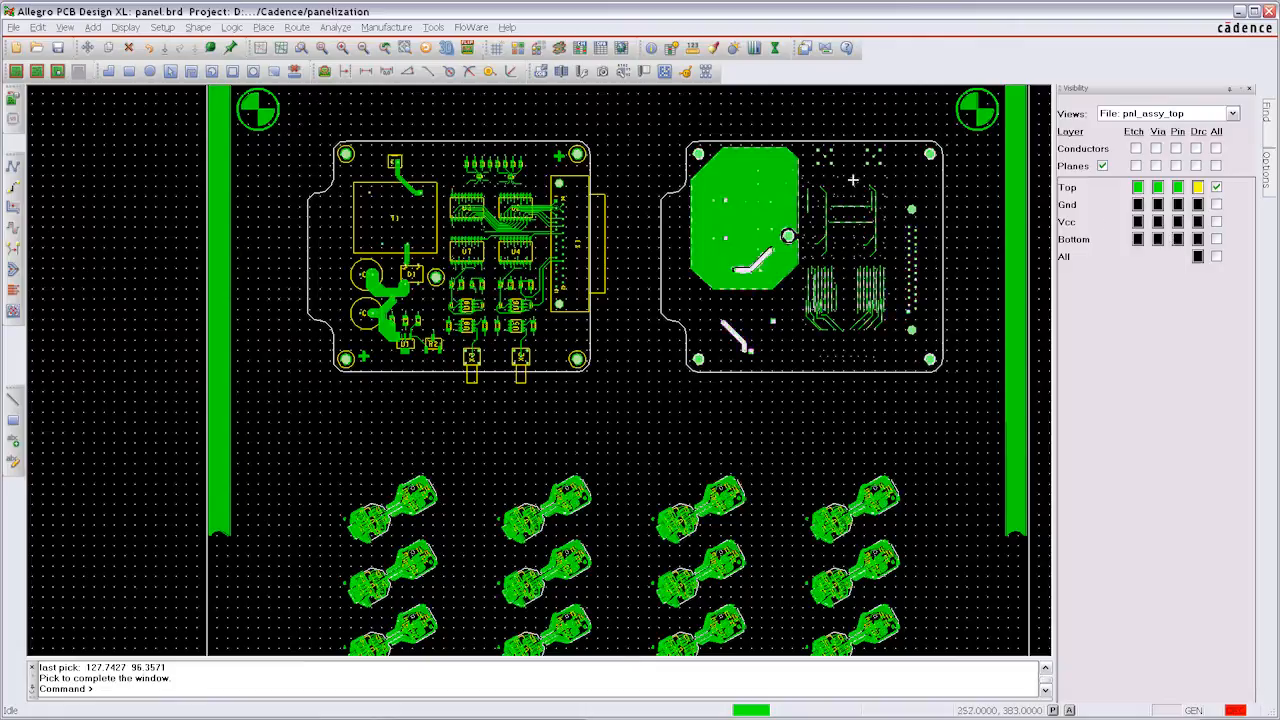
Step: Browse the Manufacture menu, then open the Reports window from Tools
click(386, 28)
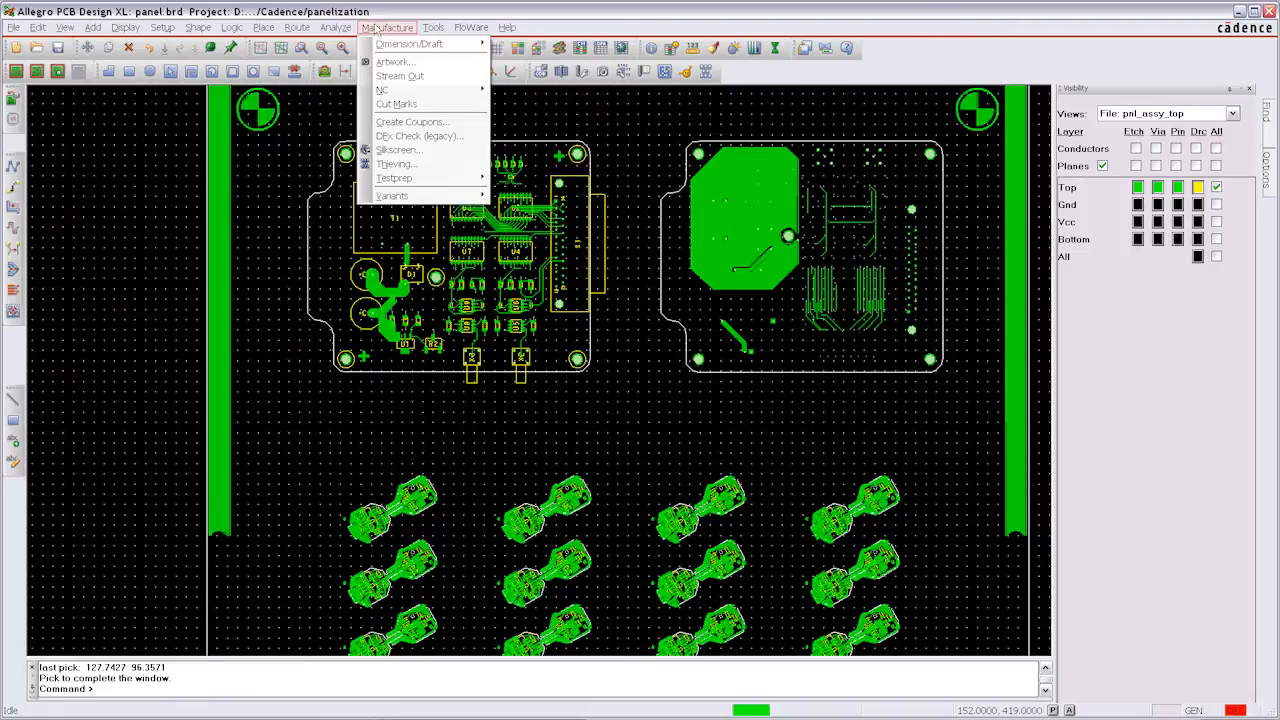
click(394, 60)
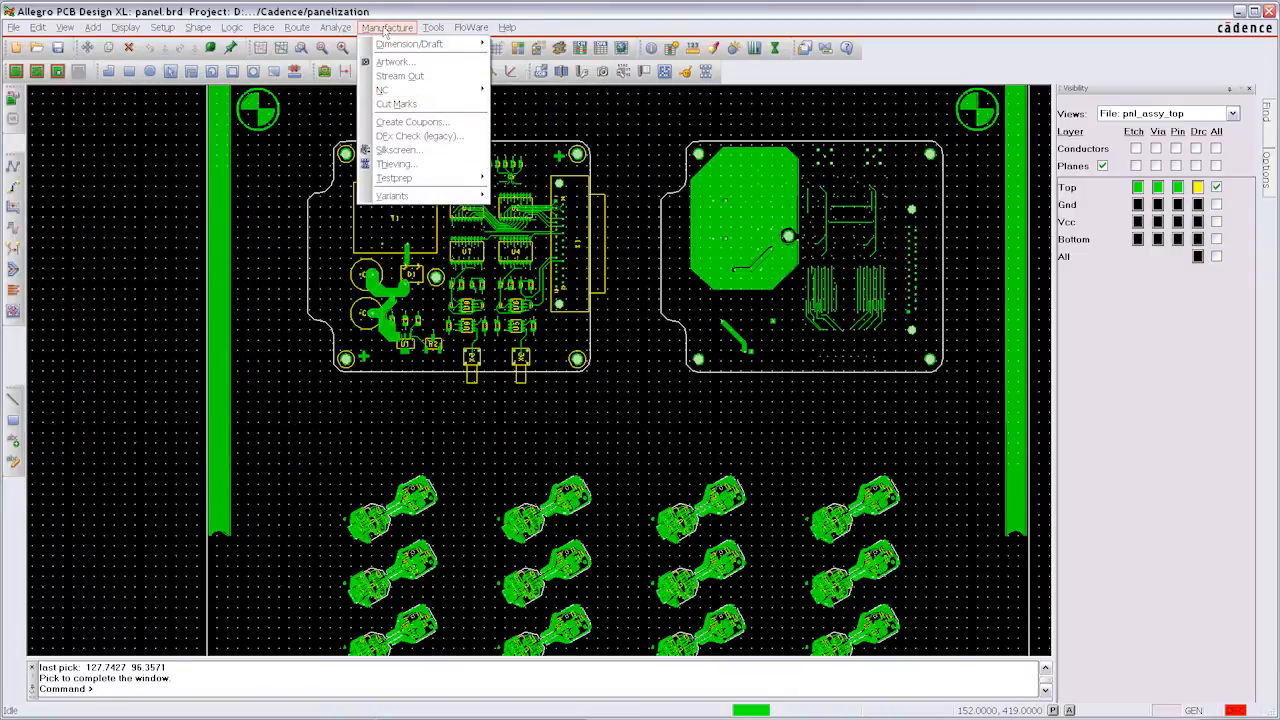
mouse_move(392, 178)
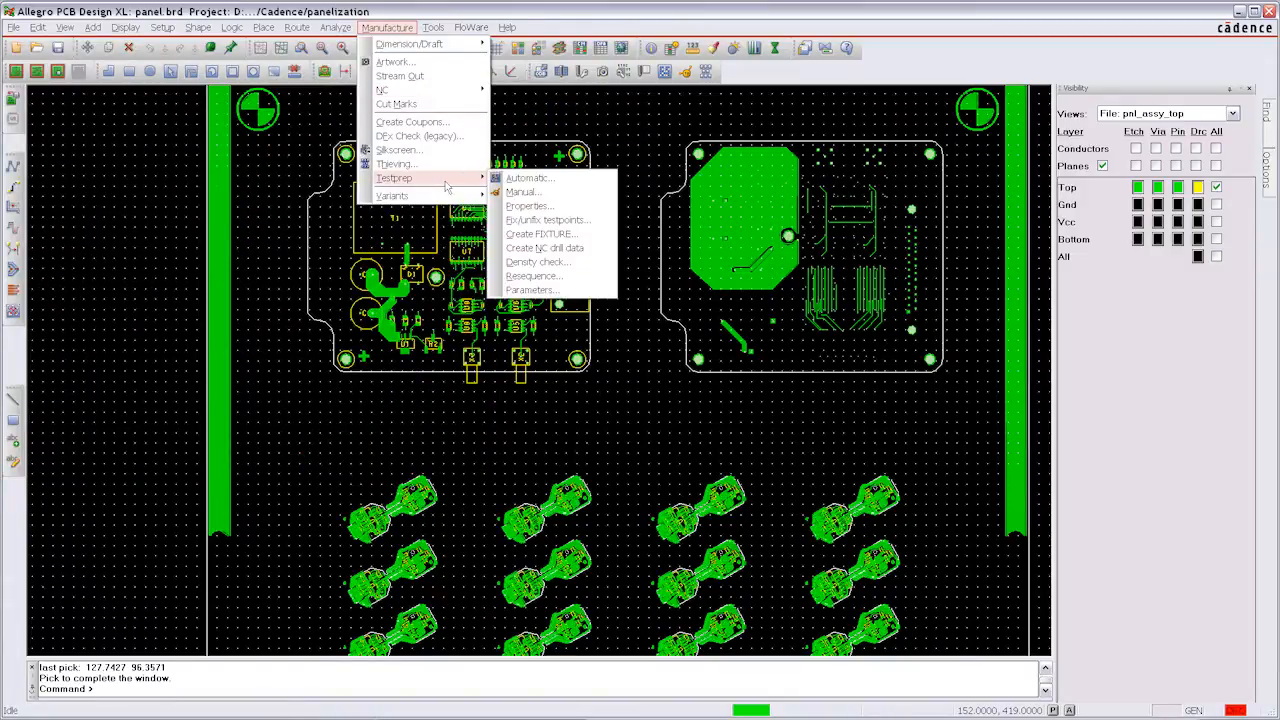
click(432, 28)
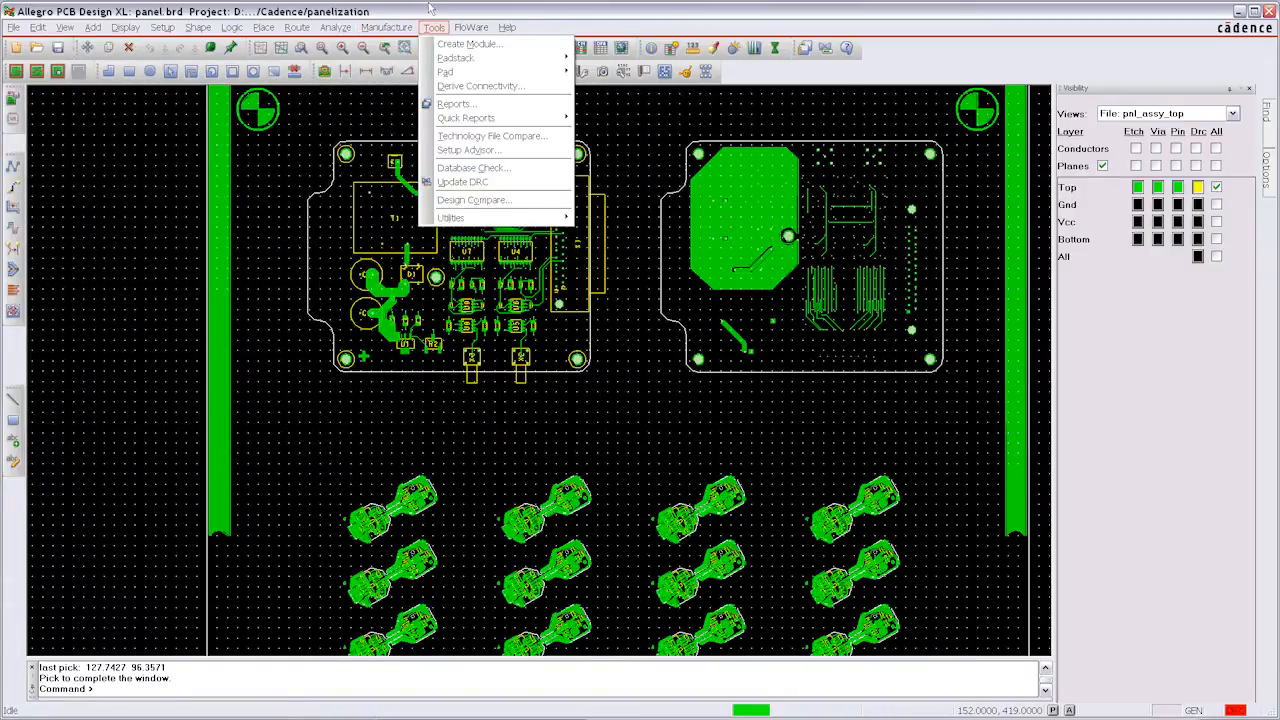
mouse_move(456, 104)
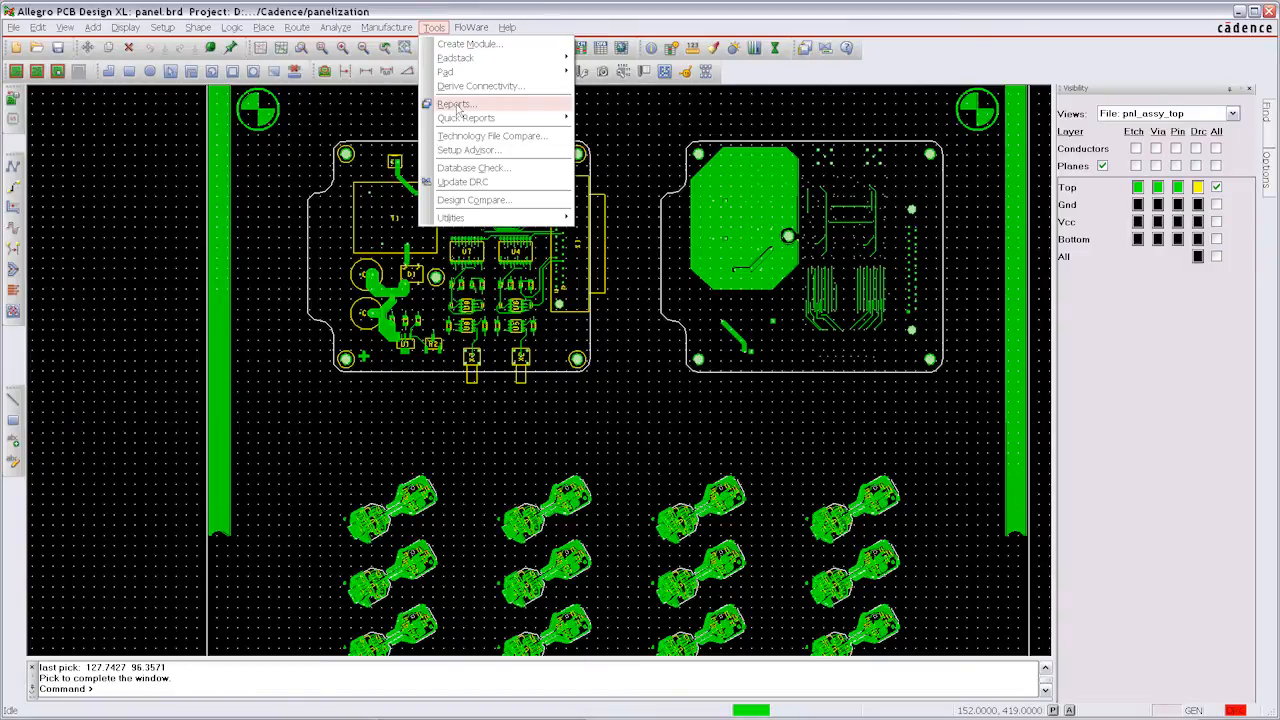
click(456, 104)
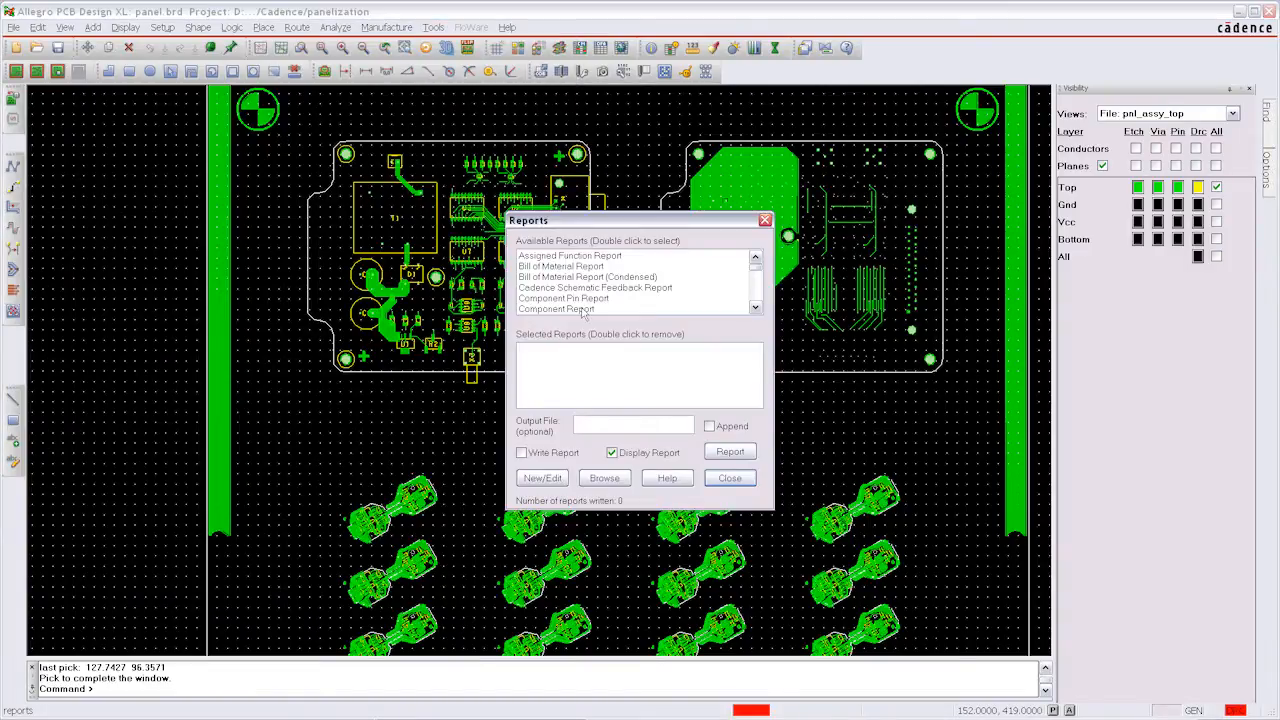